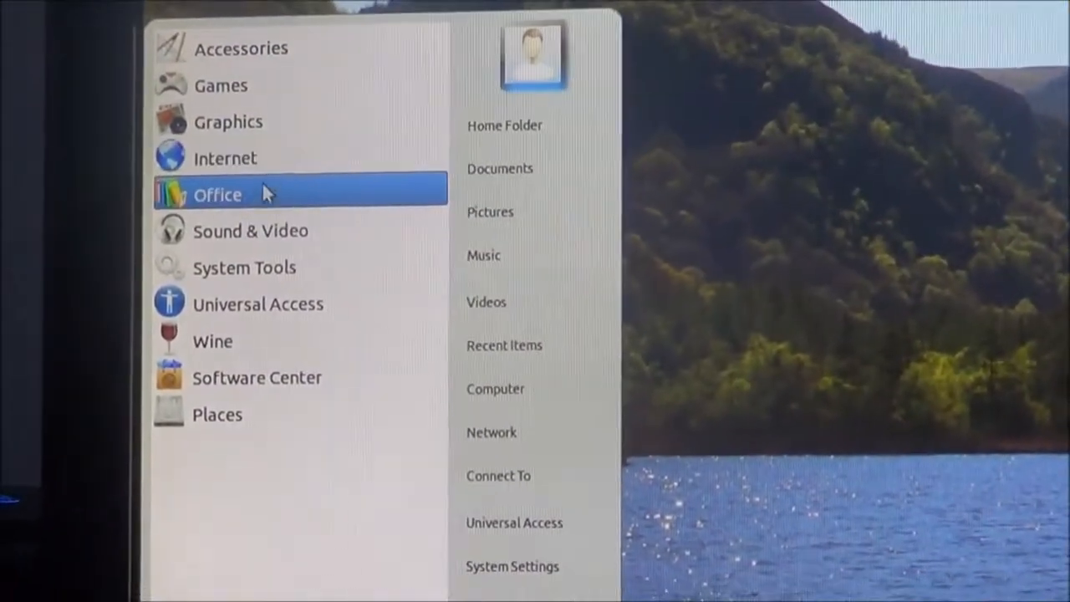
Step: Show the Office category's applications in the Zorin start menu
click(217, 193)
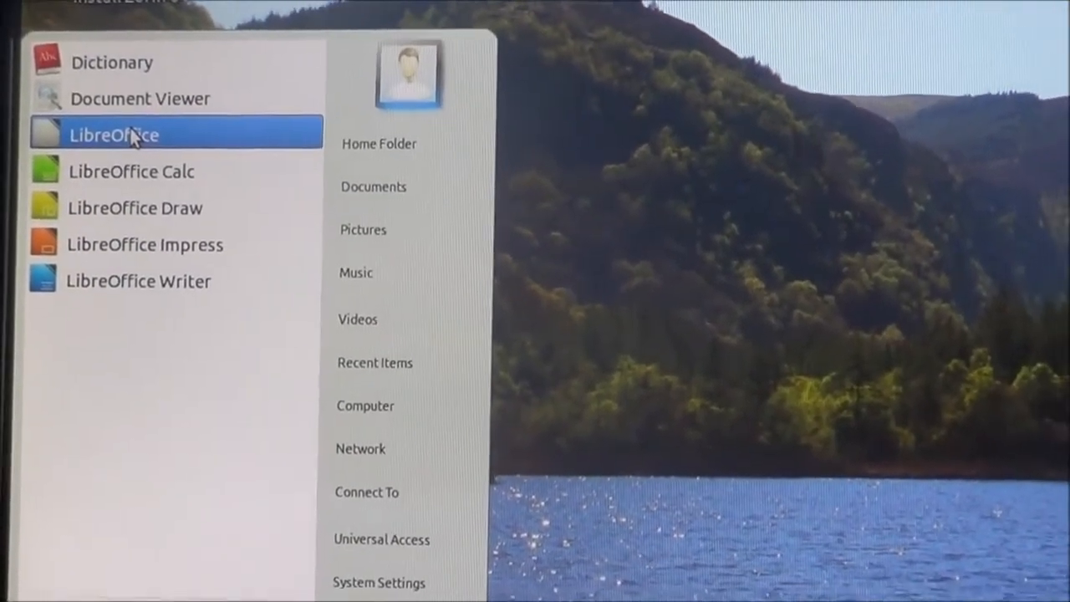
Step: Create a desktop shortcut for LibreOffice from its context menu in the Office list
right_click(114, 133)
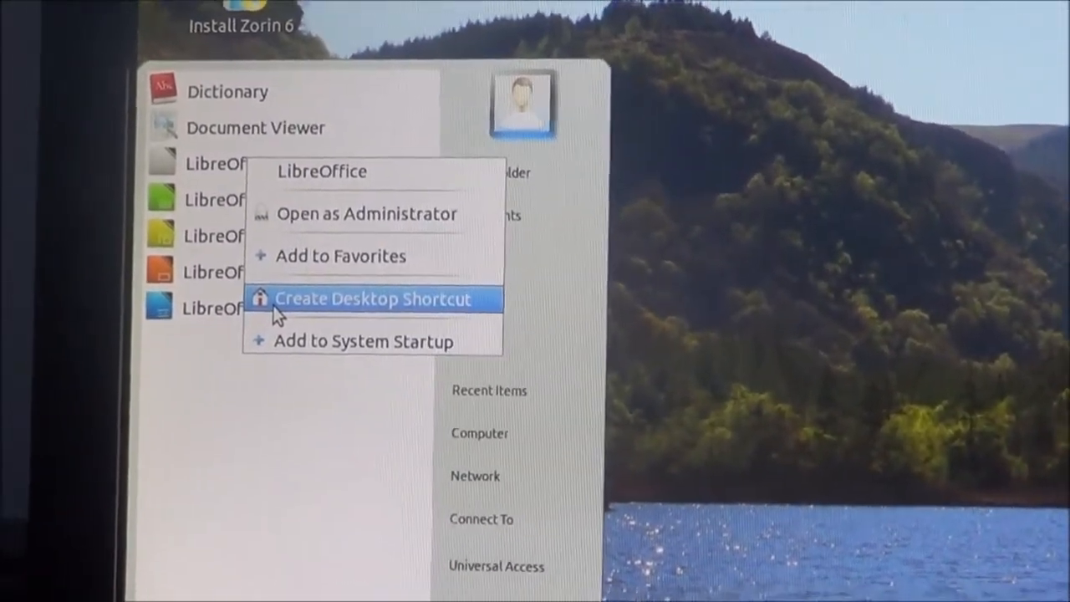
click(375, 299)
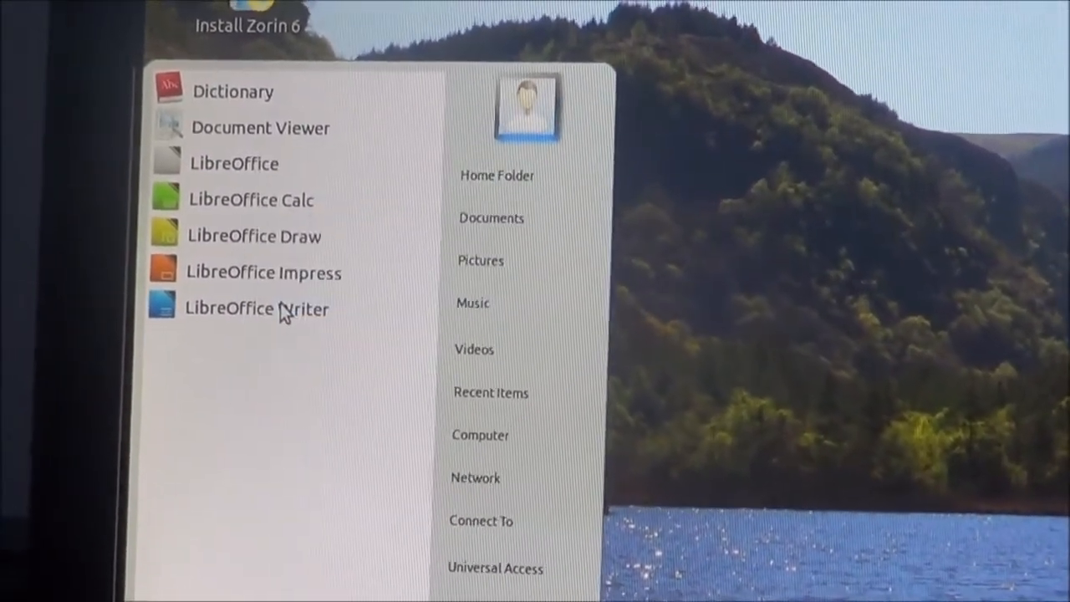